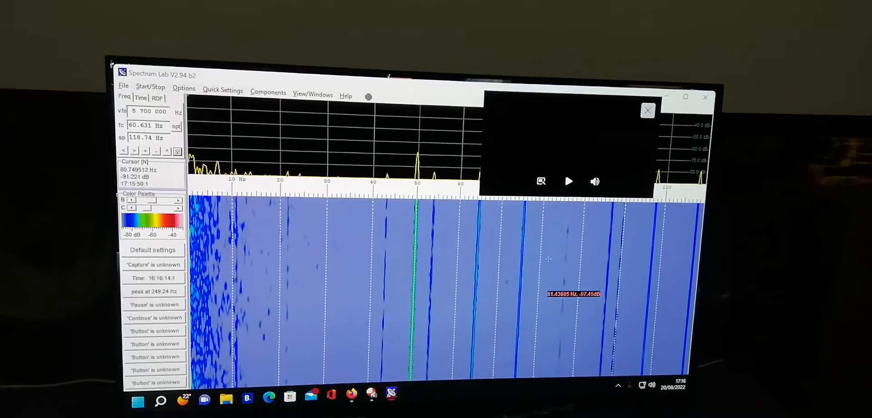
Start the video in the floating player over the scrolling Spectrum Lab waterfall.
{"action": "left_click", "coordinate": [569, 181]}
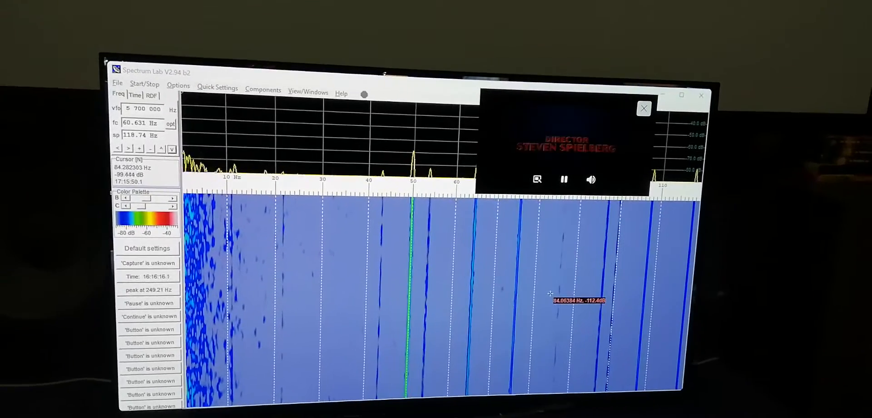